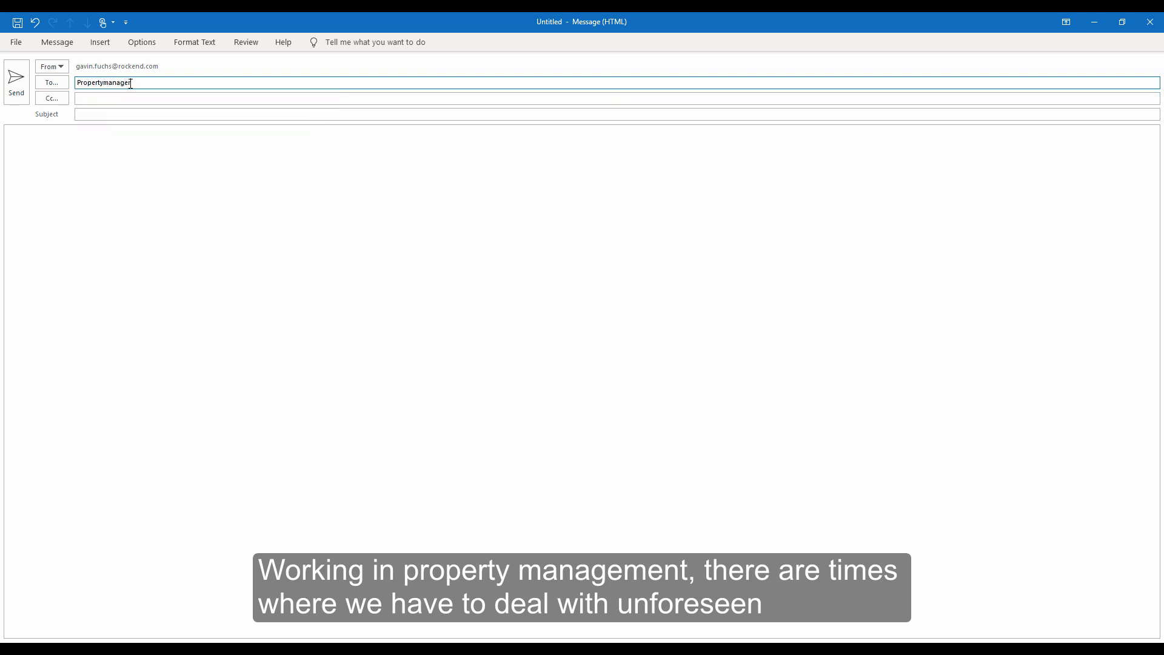
# Write the 'Rent Reduction' email asking whether rent can be reduced this month, signed Gavin.
pyautogui.write('Rent Redu')
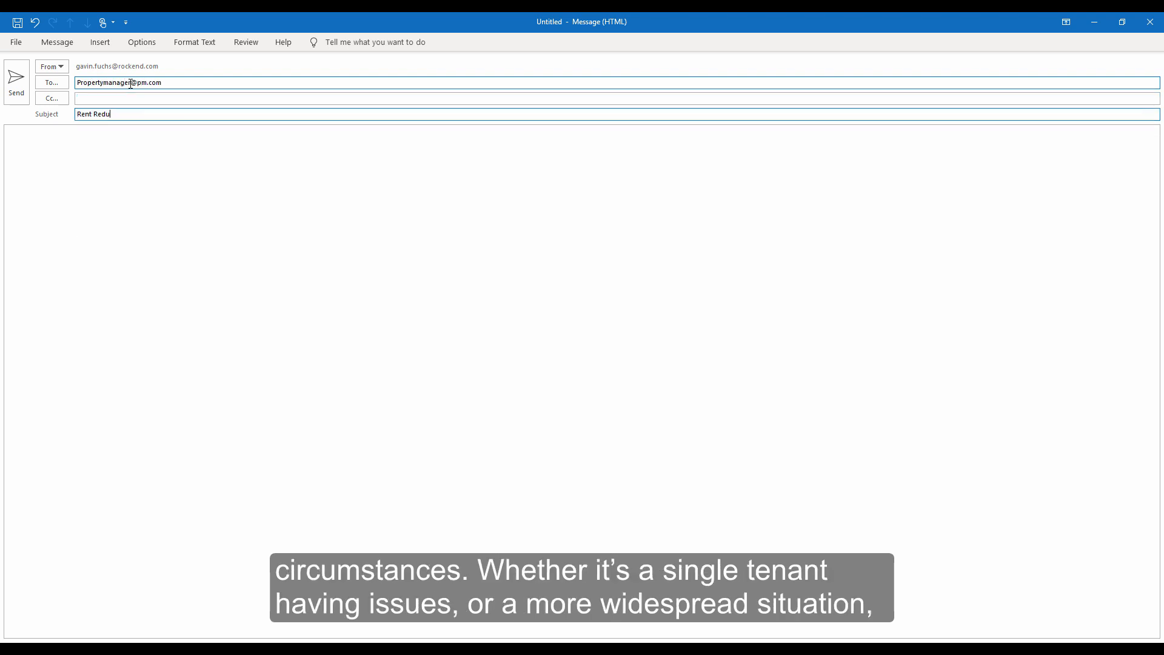
pyautogui.write('Dear Clai')
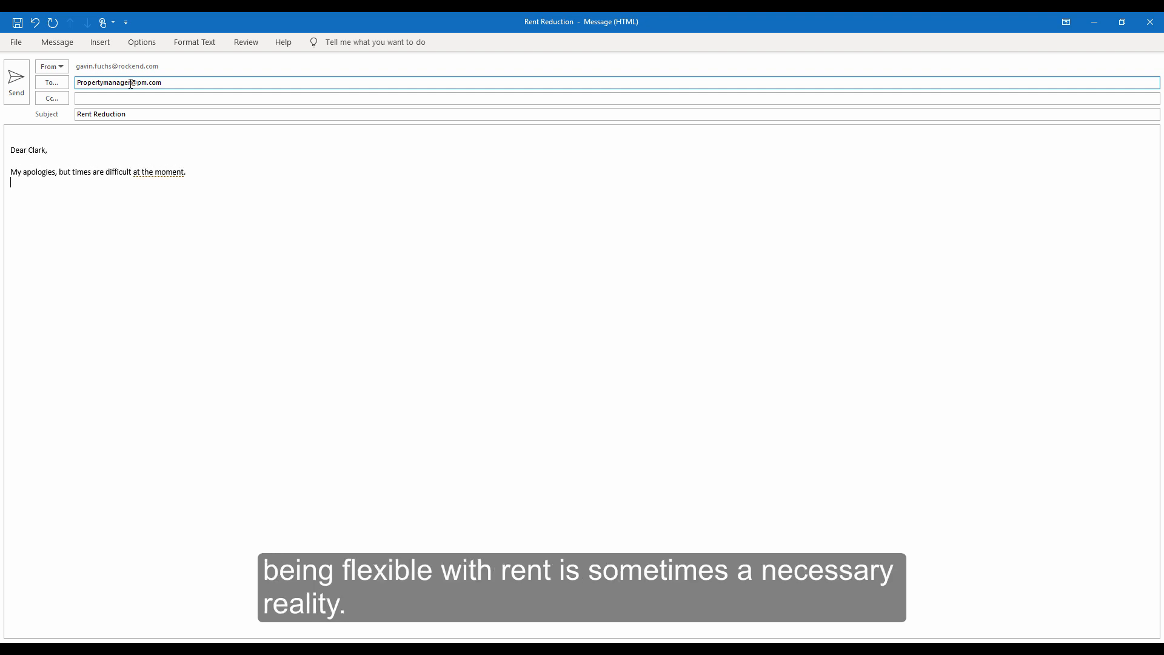
pyautogui.write('Is there a possibility of a rent')
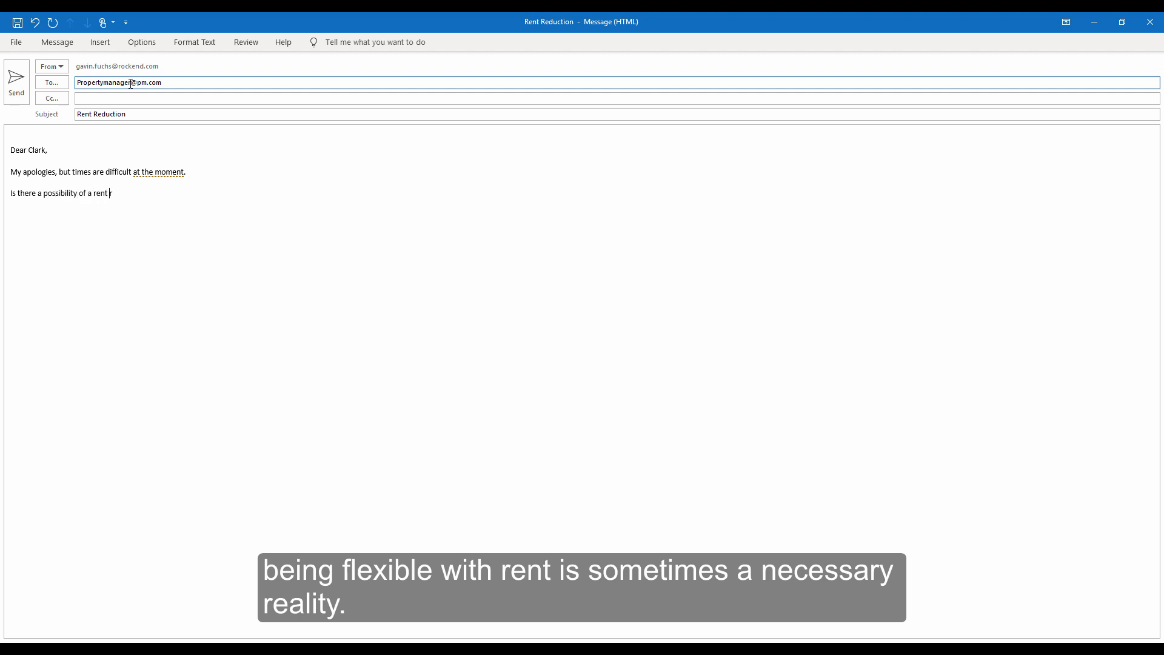
pyautogui.write('reduction this month please?')
pyautogui.write('Kind regards,')
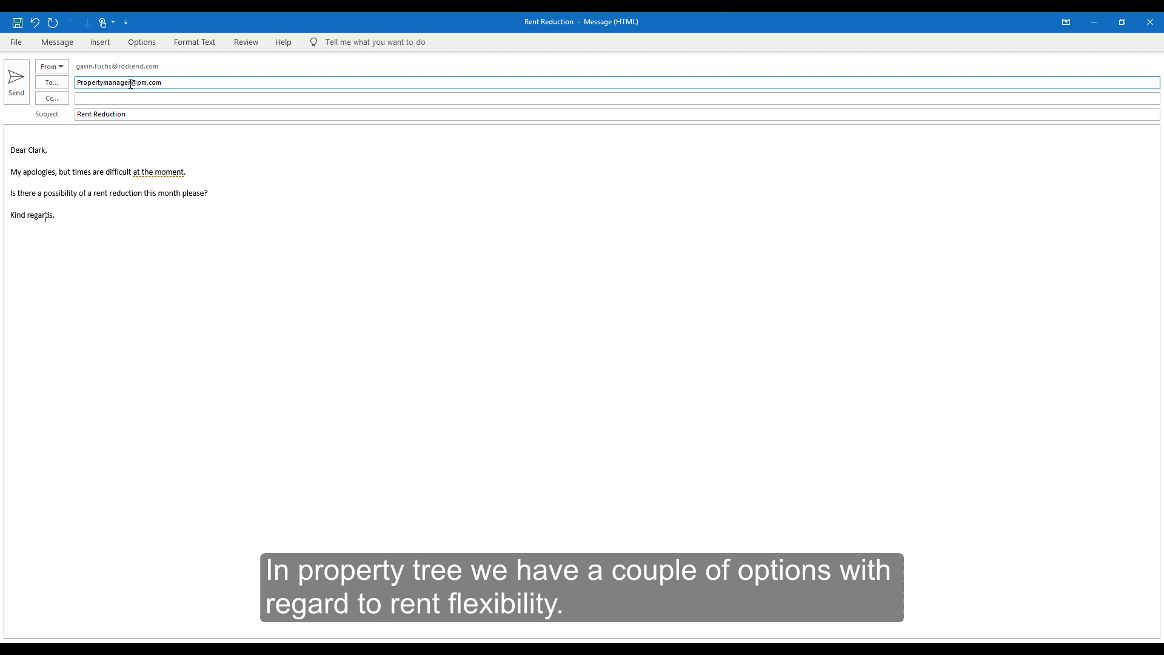
pyautogui.write('Gavin')
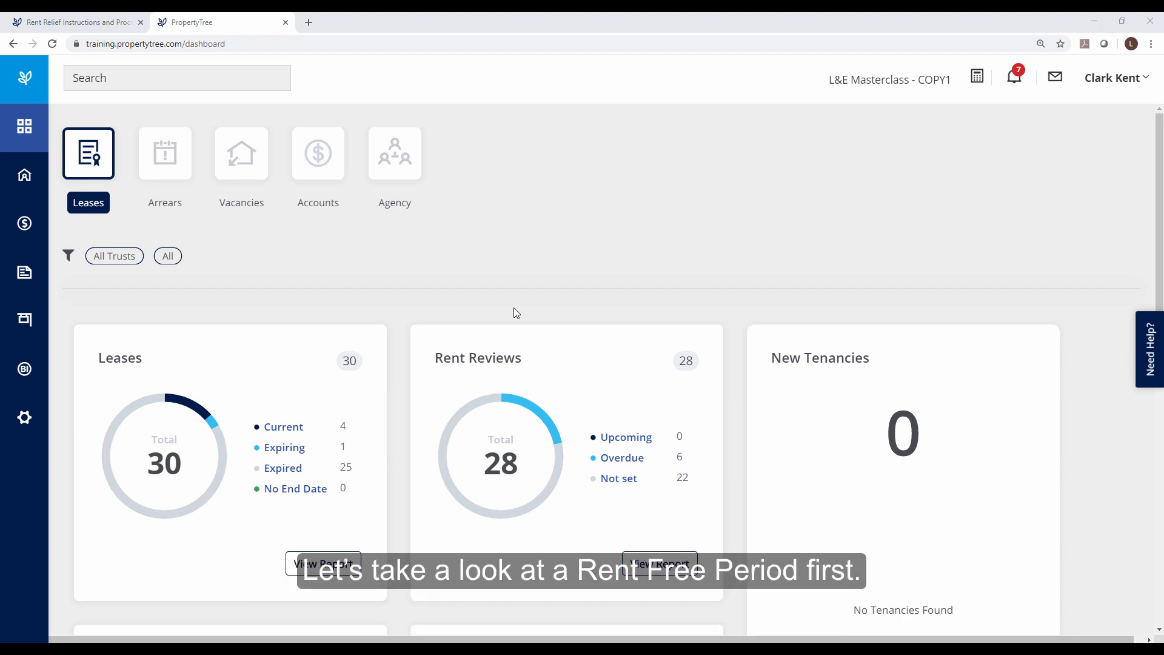
# Find David Tennant's Ref 15 tenancy and start a new credit for it.
pyautogui.write('david ten')
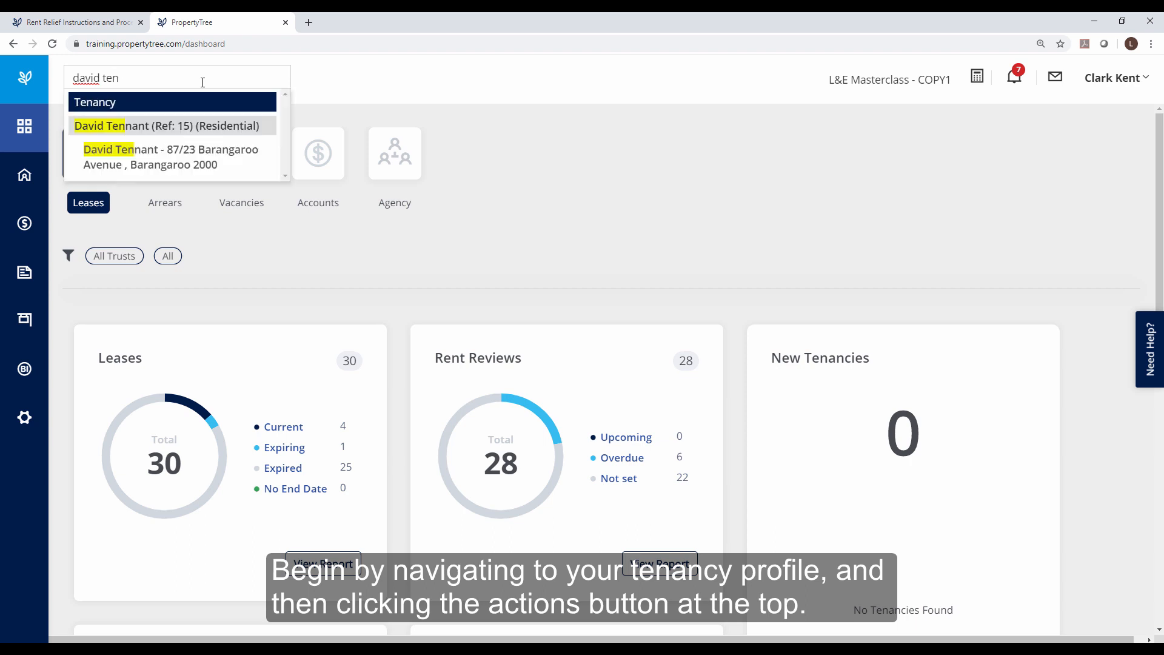
pyautogui.click(166, 125)
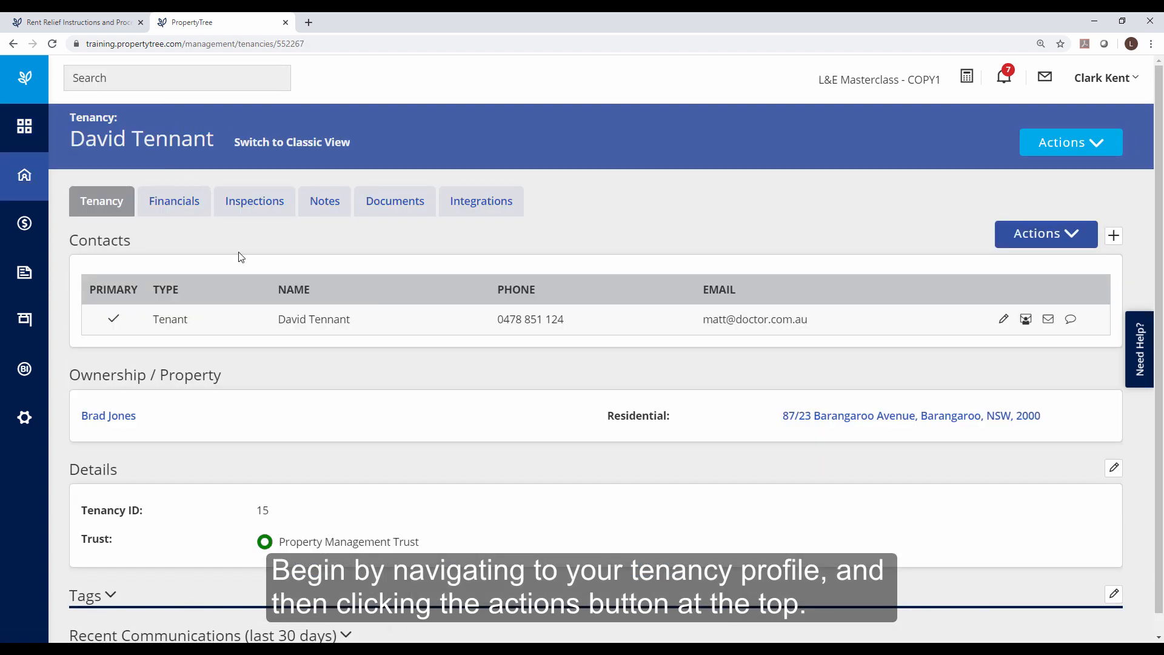
pyautogui.click(1070, 142)
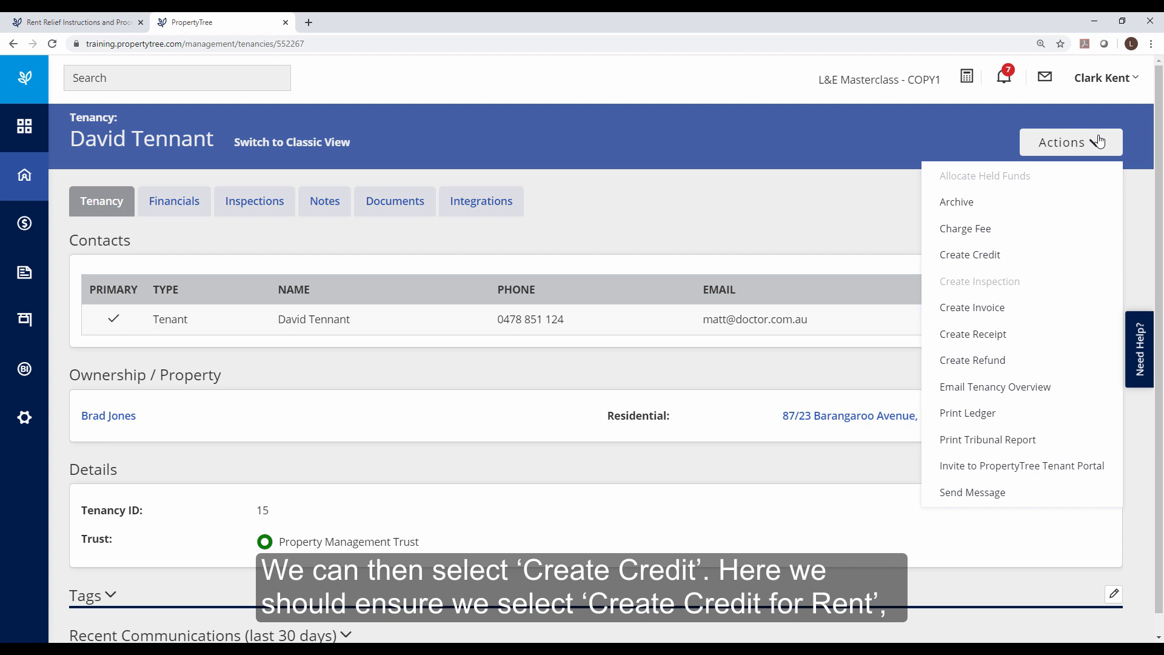
pyautogui.click(968, 254)
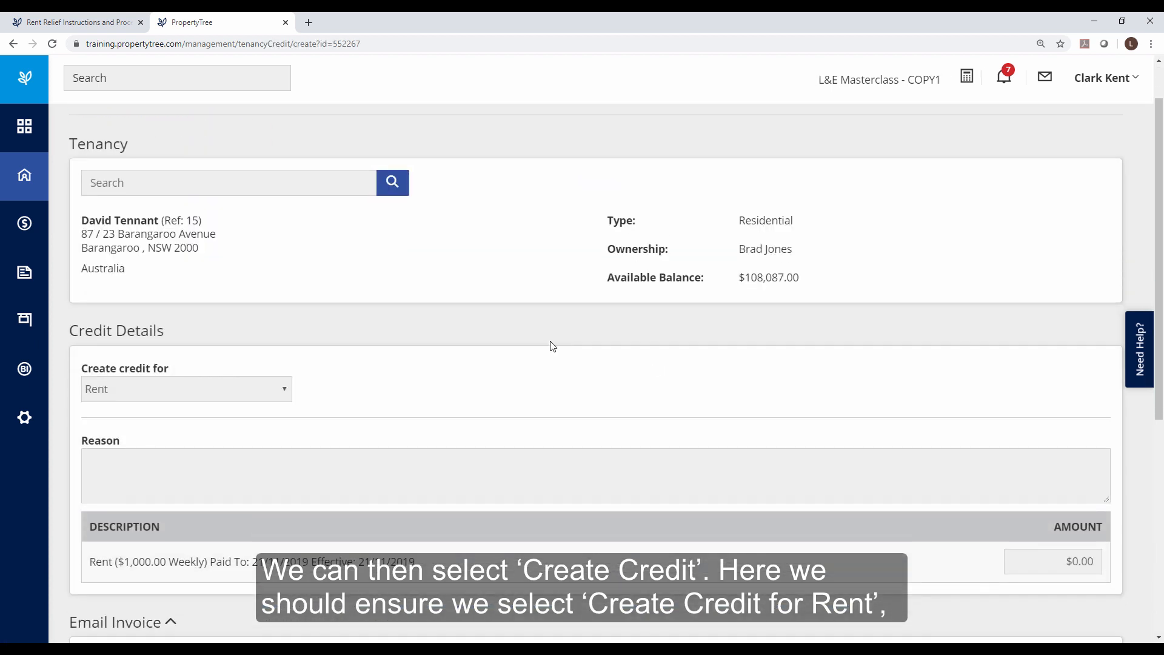
# Save a $1,000 rent credit, reason 'Owner has authorised a rent credit for COVID 19', charging fees.
pyautogui.write('Owner')
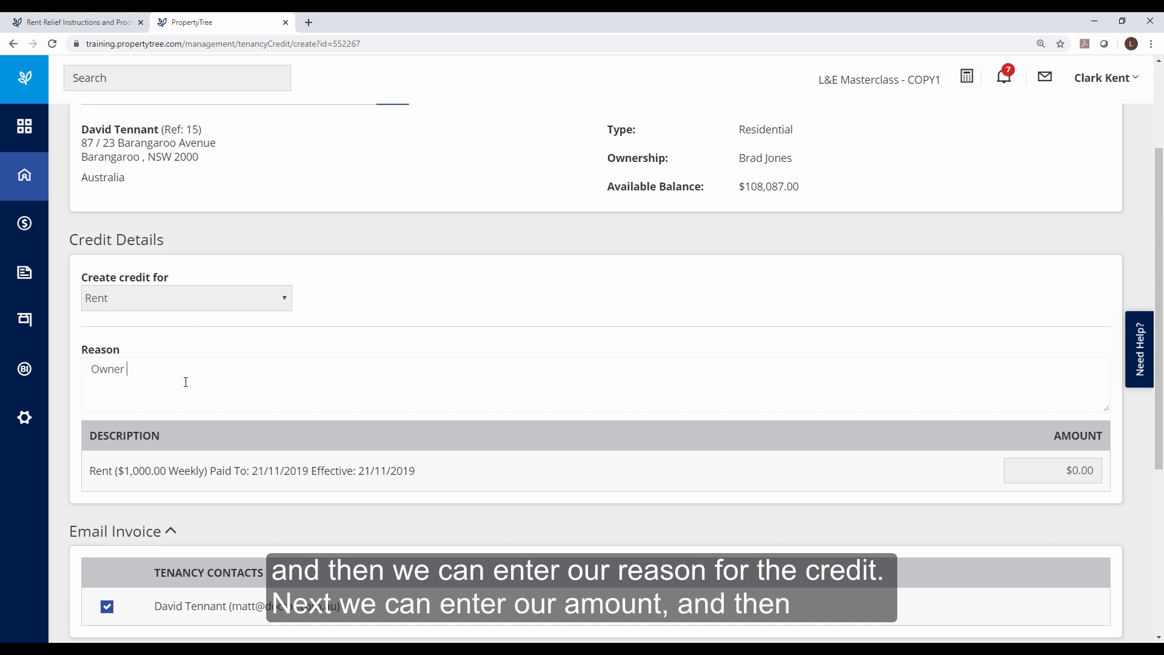
pyautogui.write('has authorised a rent credit for COVID 19')
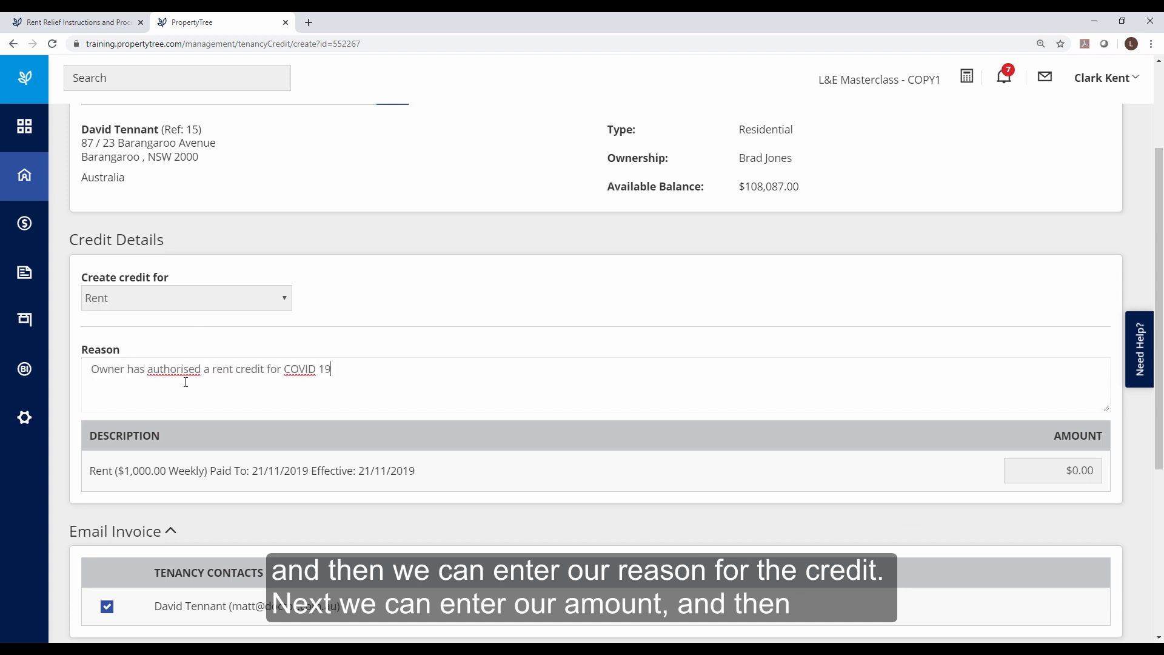
pyautogui.scroll(-3)
pyautogui.write('1,000')
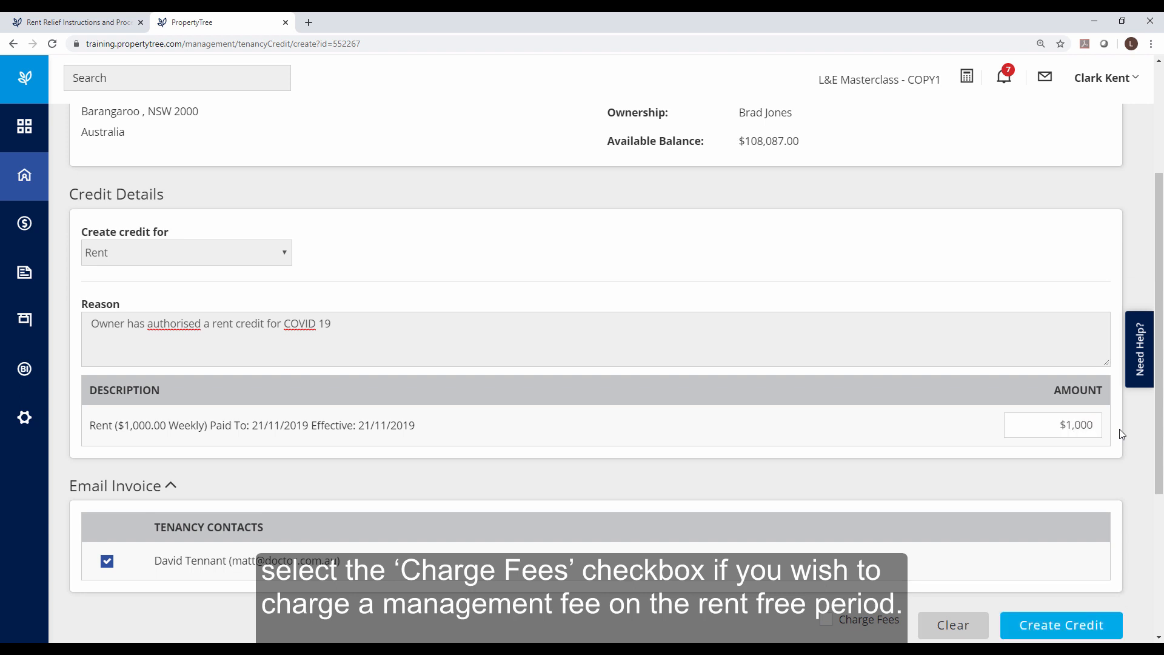
pyautogui.scroll(-3)
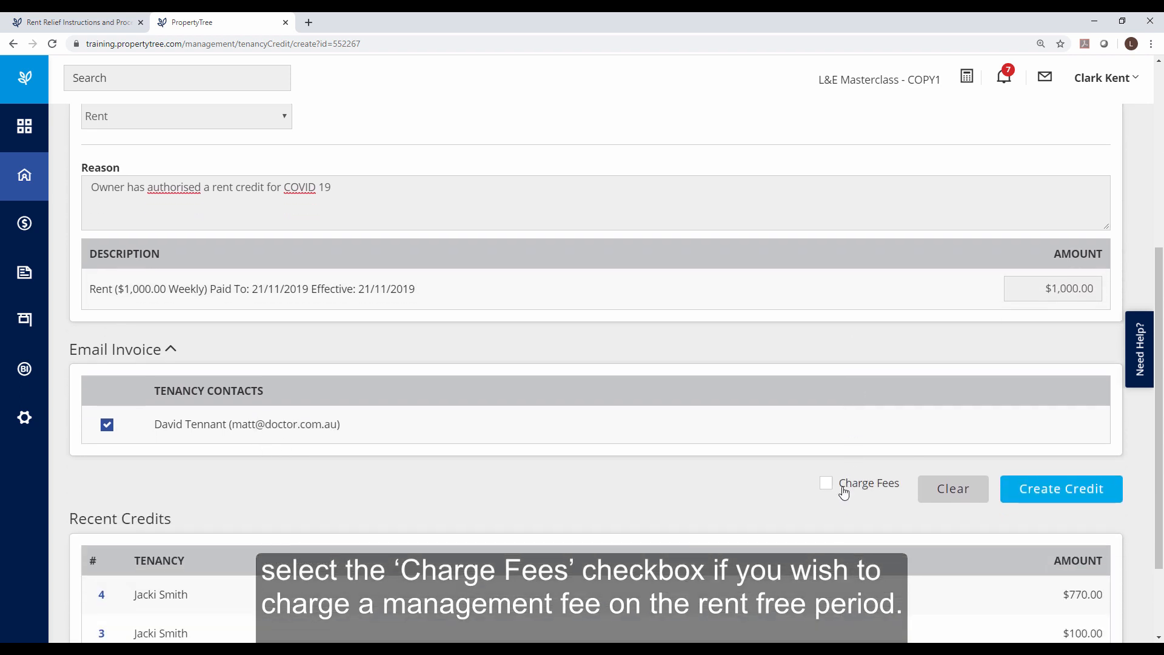
pyautogui.click(825, 483)
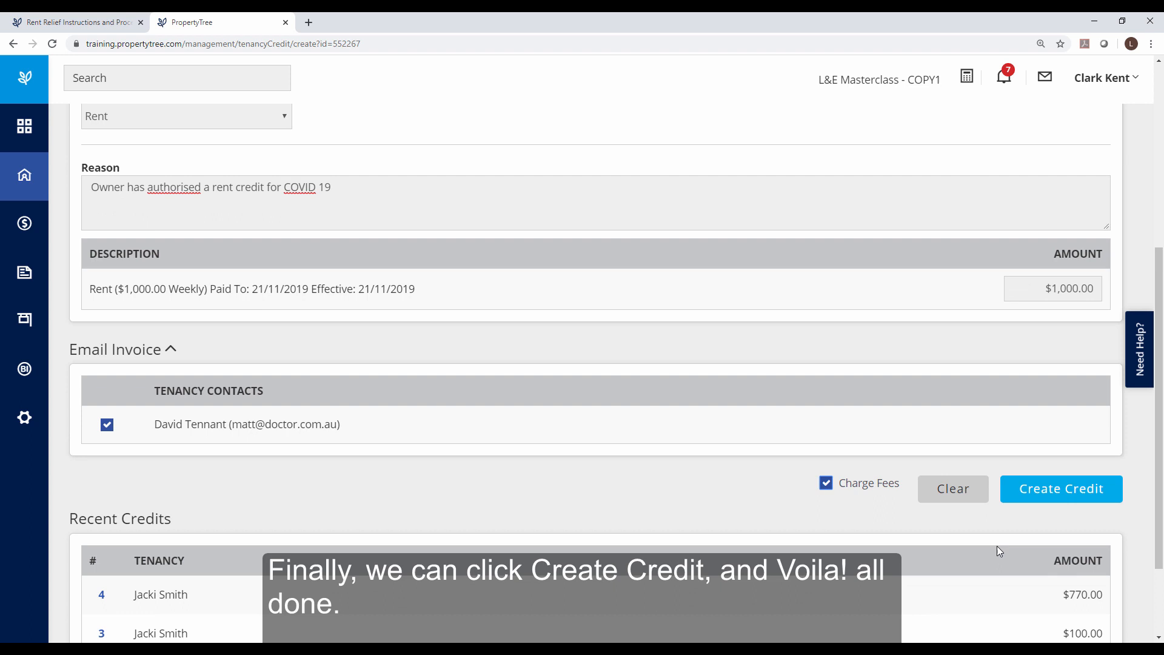
pyautogui.click(1060, 488)
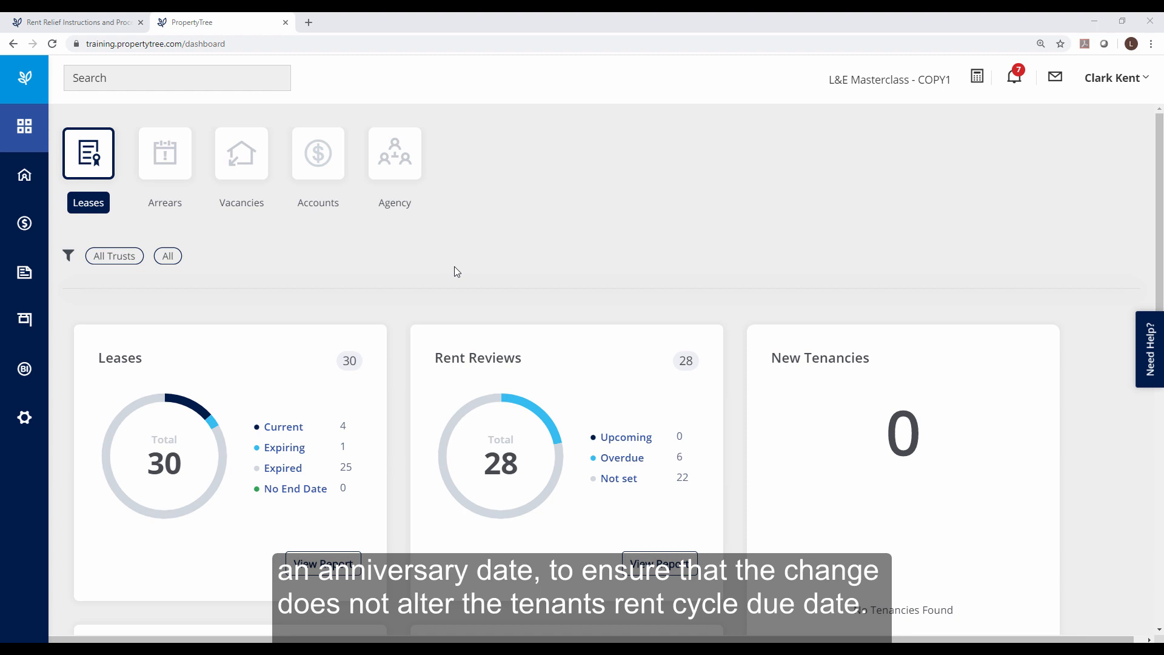
# Reopen David Tennant's tenancy and view its $1,000 weekly Rent Schedule under Financials.
pyautogui.click(177, 77)
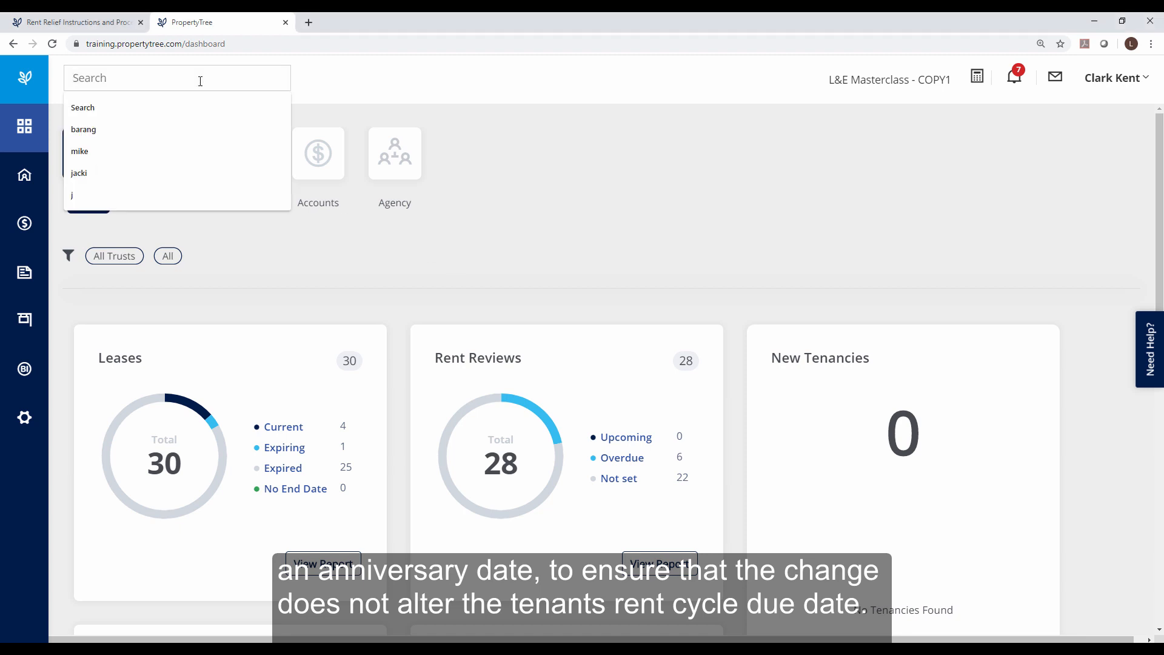
pyautogui.write('david')
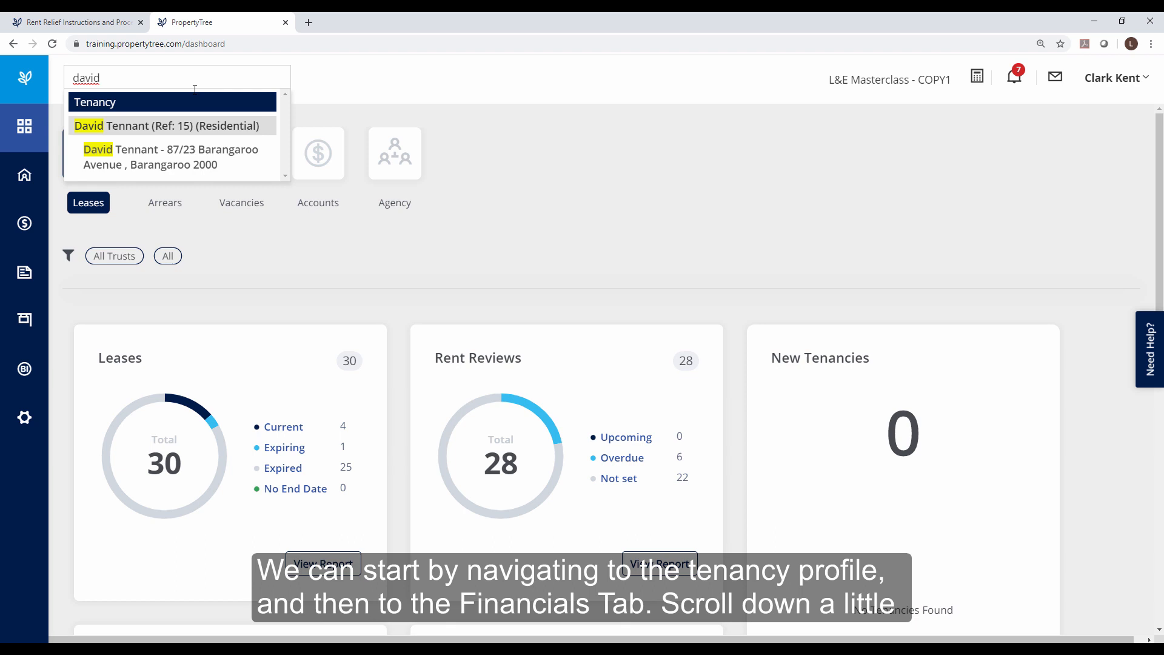
pyautogui.click(167, 126)
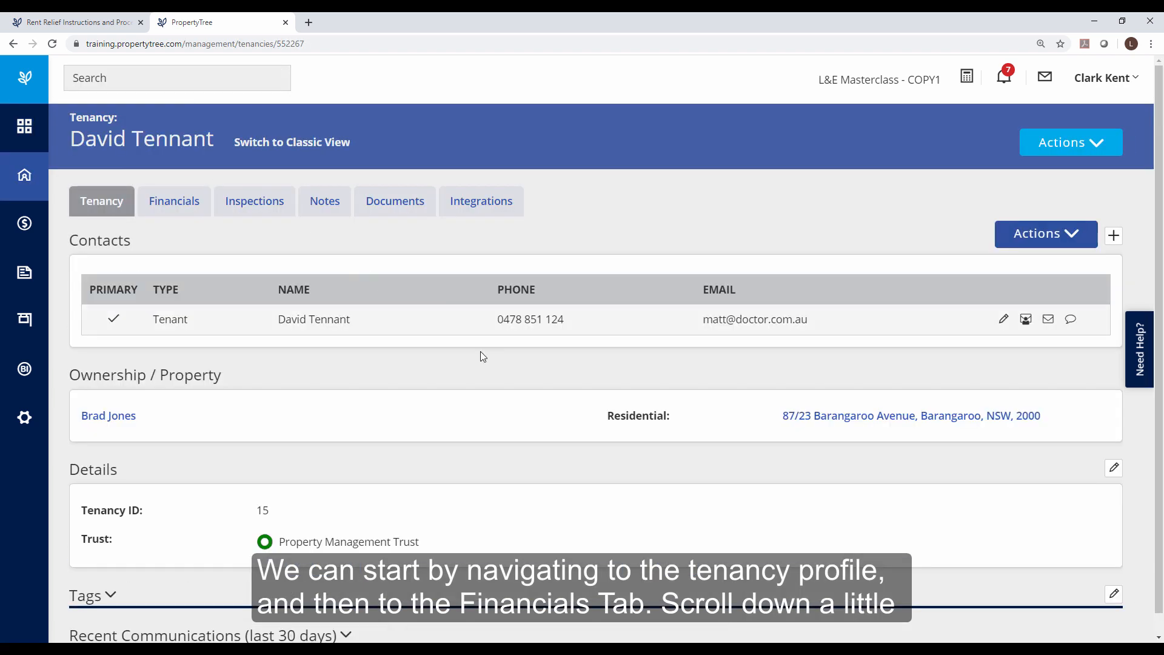
pyautogui.click(174, 201)
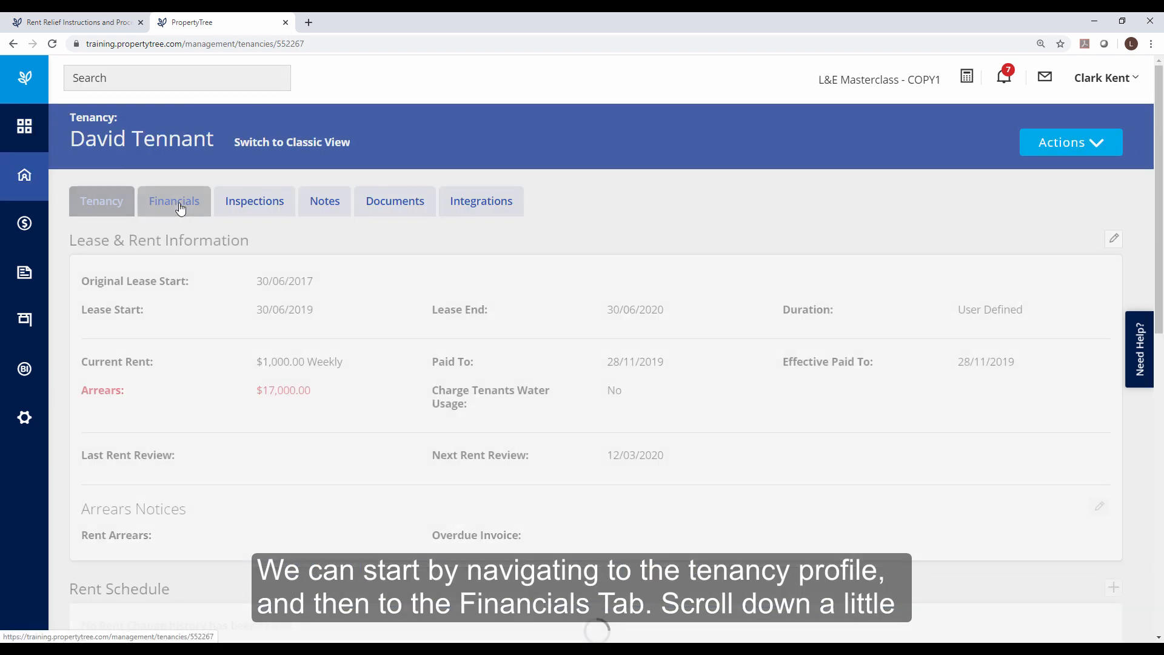
pyautogui.scroll(-3)
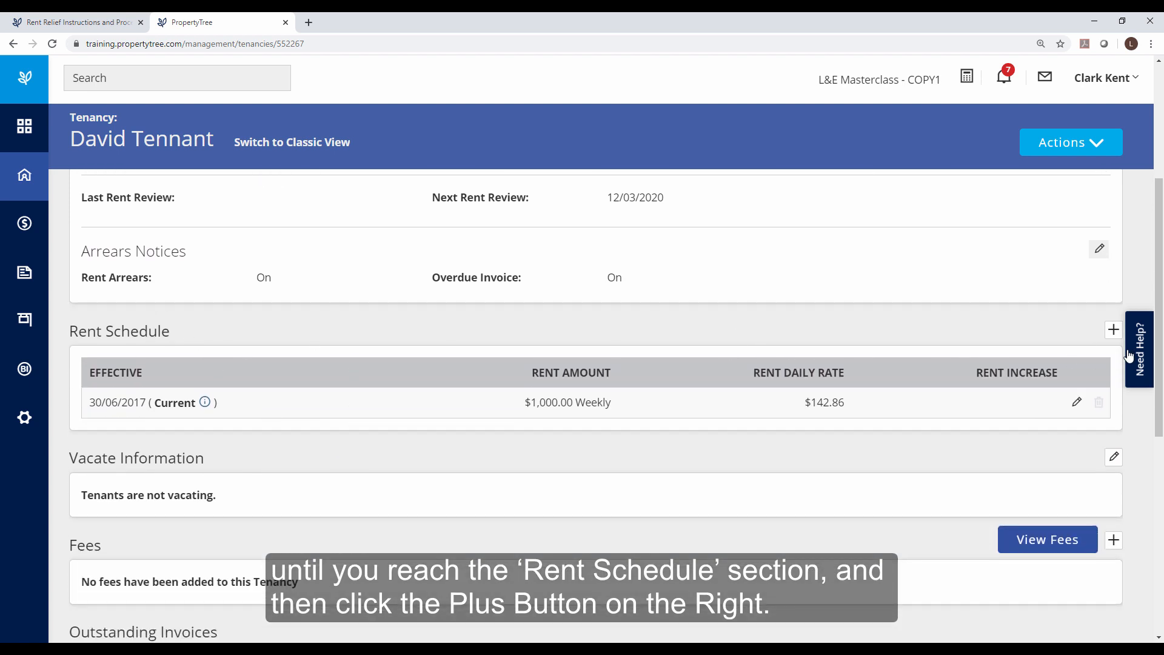
# Add and save a rent schedule entry of $150 weekly effective 3 April 2020.
pyautogui.click(1113, 330)
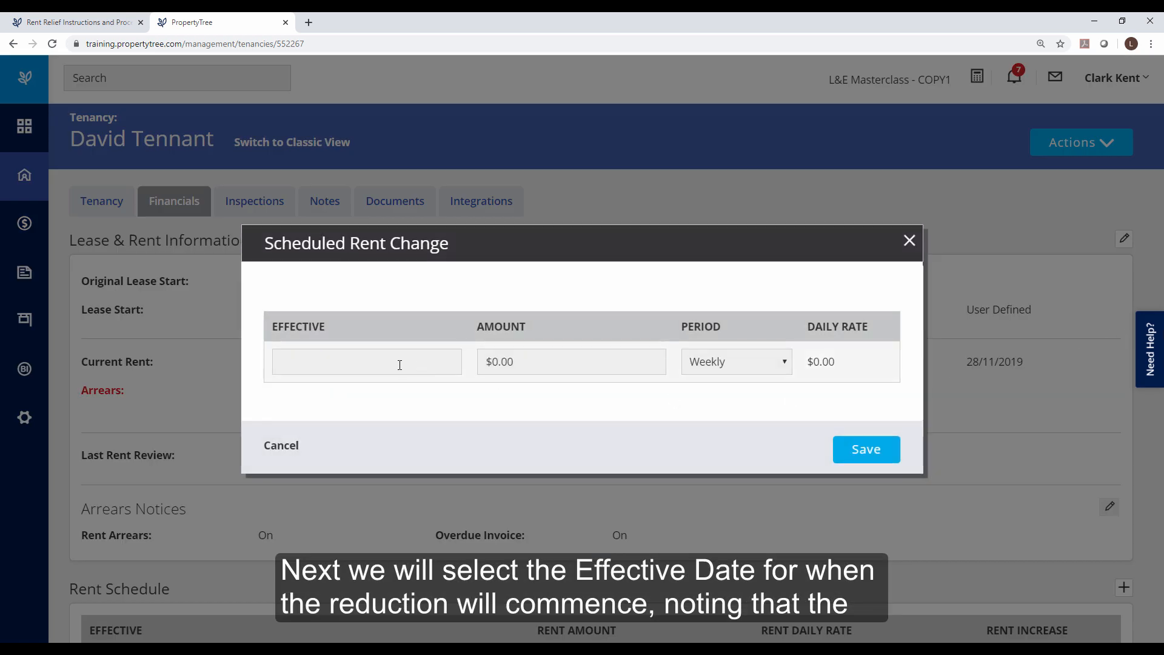
pyautogui.click(367, 361)
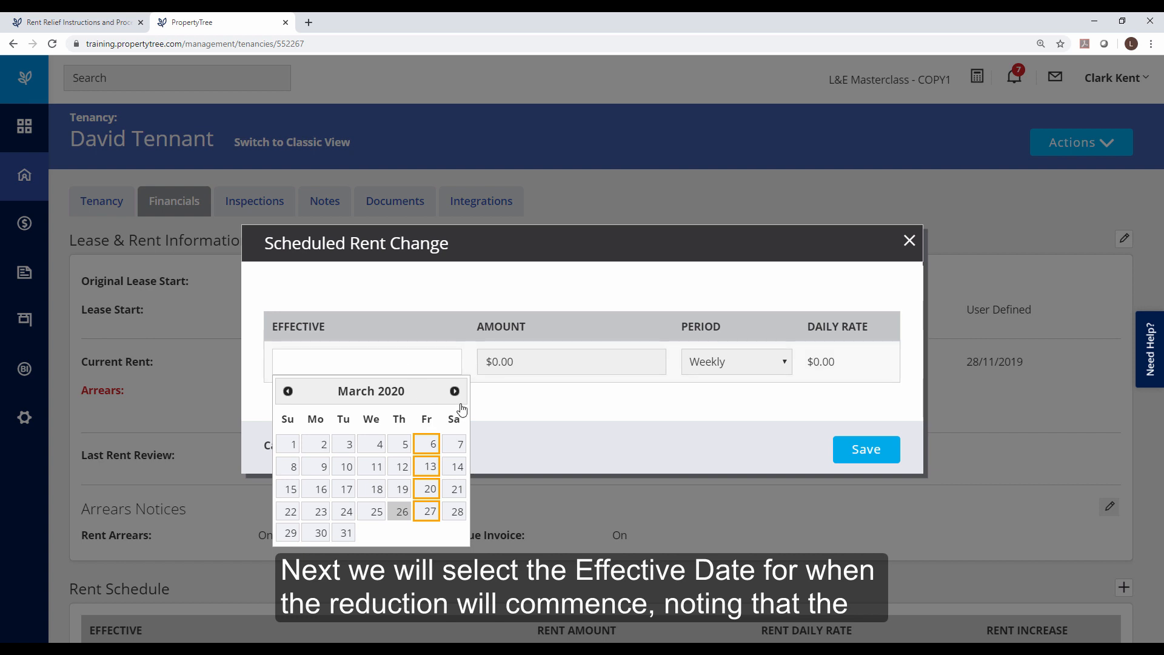
pyautogui.click(454, 391)
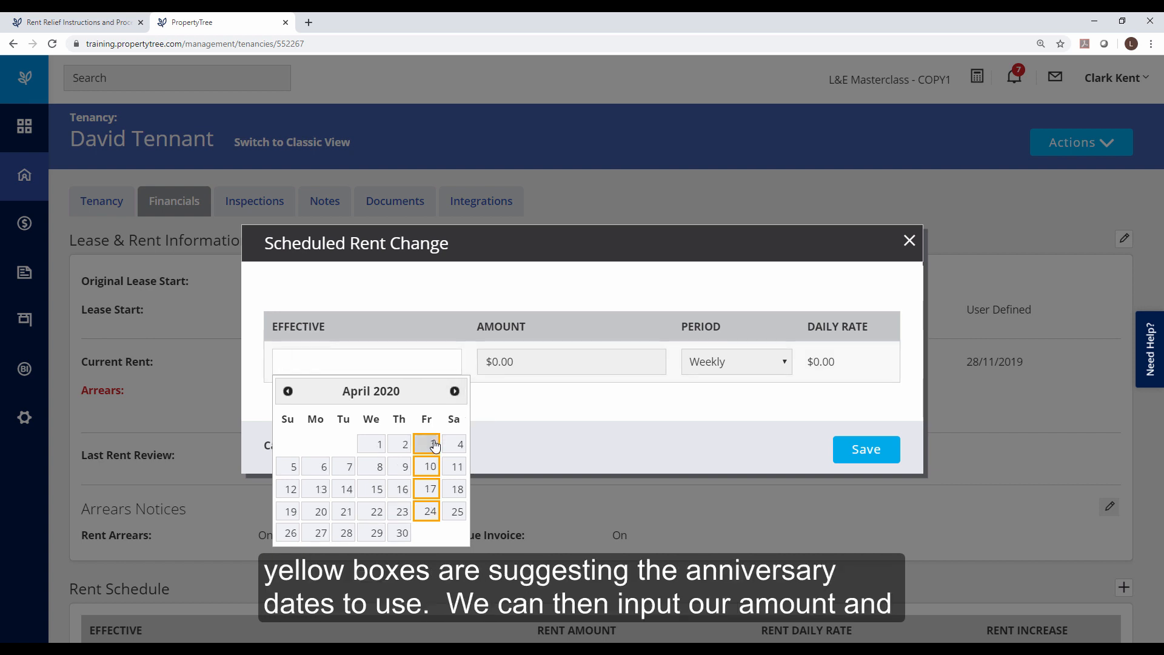
pyautogui.click(426, 443)
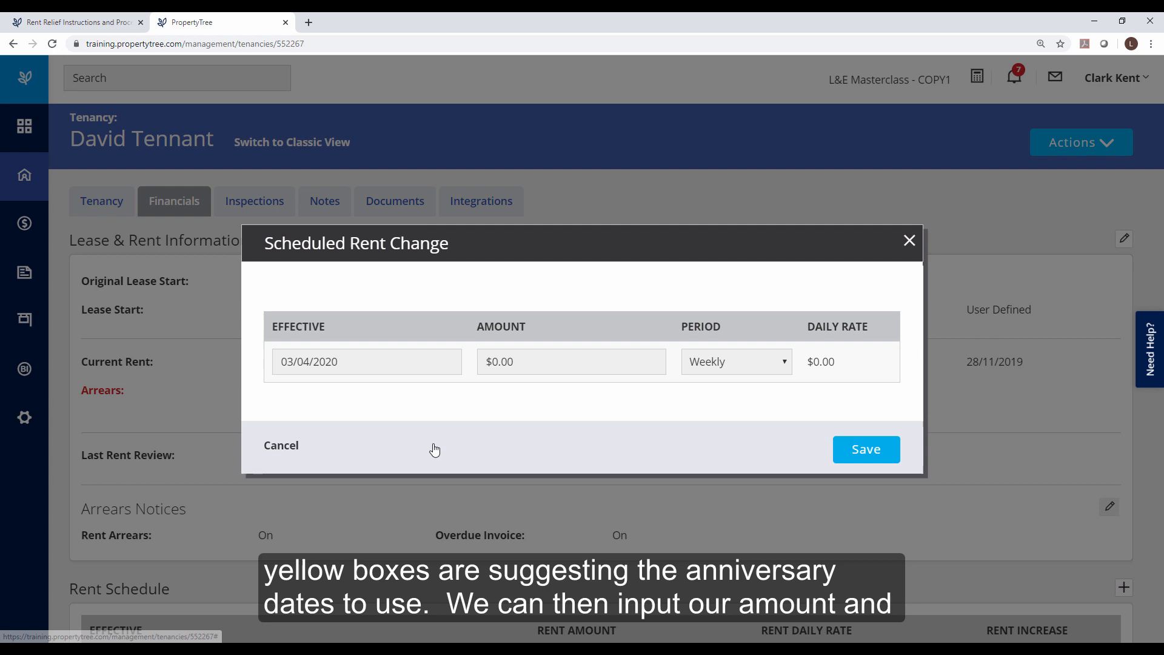
pyautogui.click(571, 362)
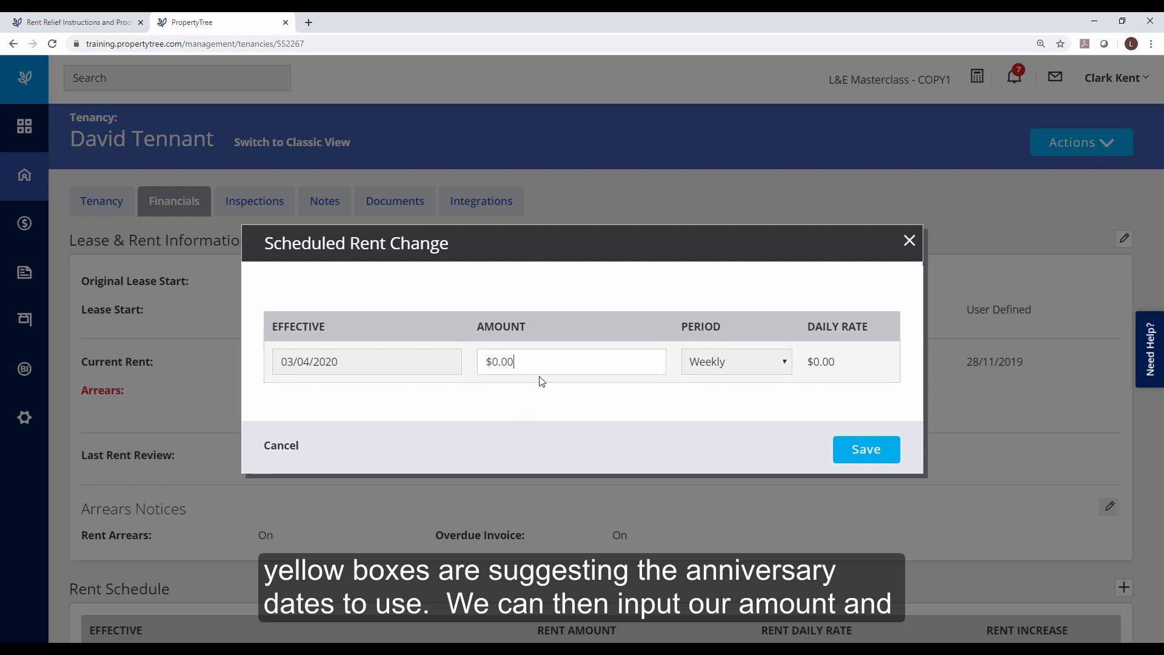
pyautogui.write('15')
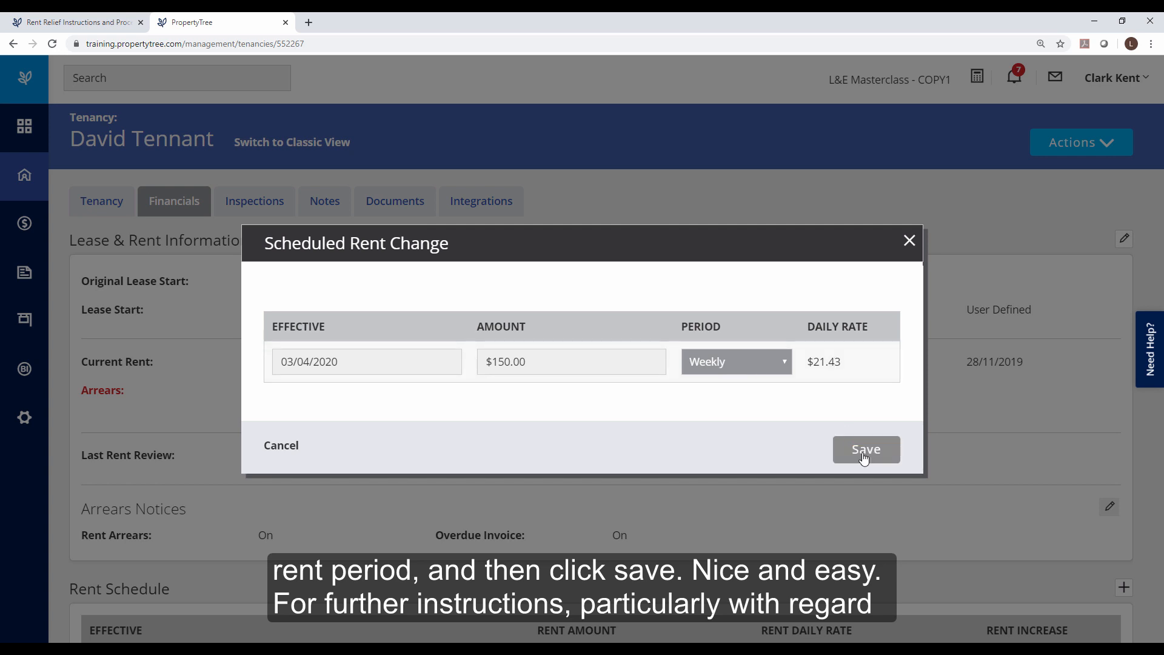
pyautogui.click(865, 450)
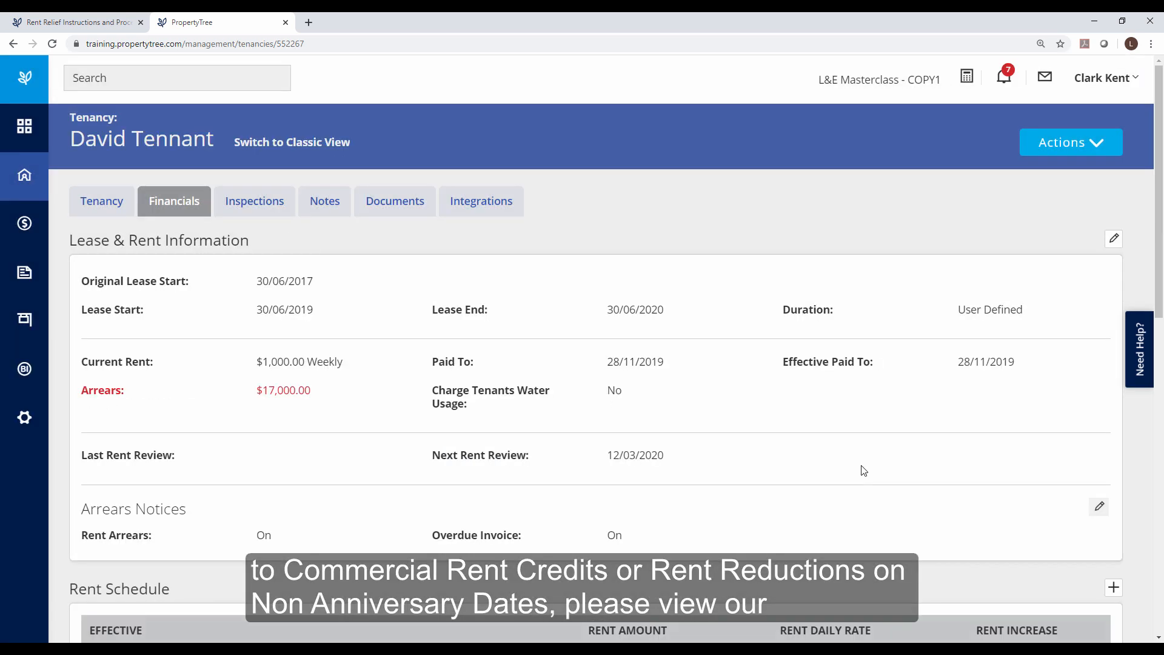